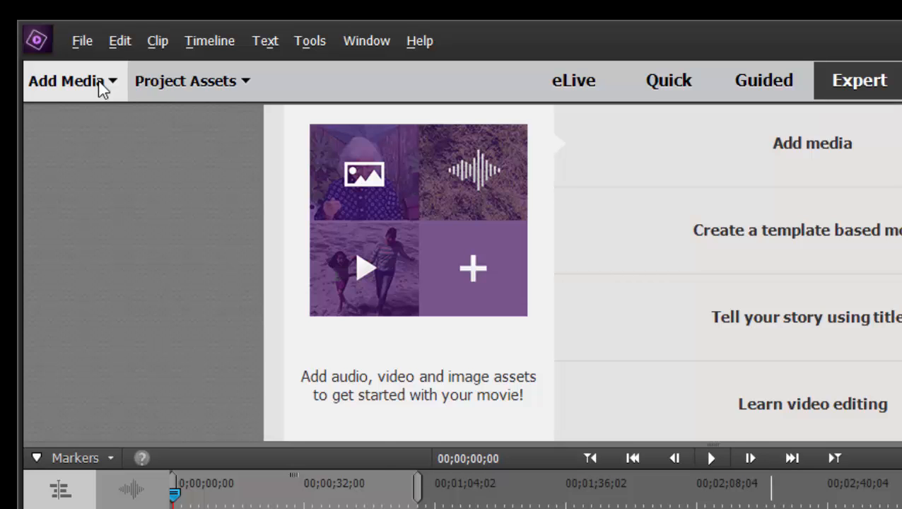
Show the Add Media list of import sources in the empty project
{"action": "left_click", "coordinate": [67, 79]}
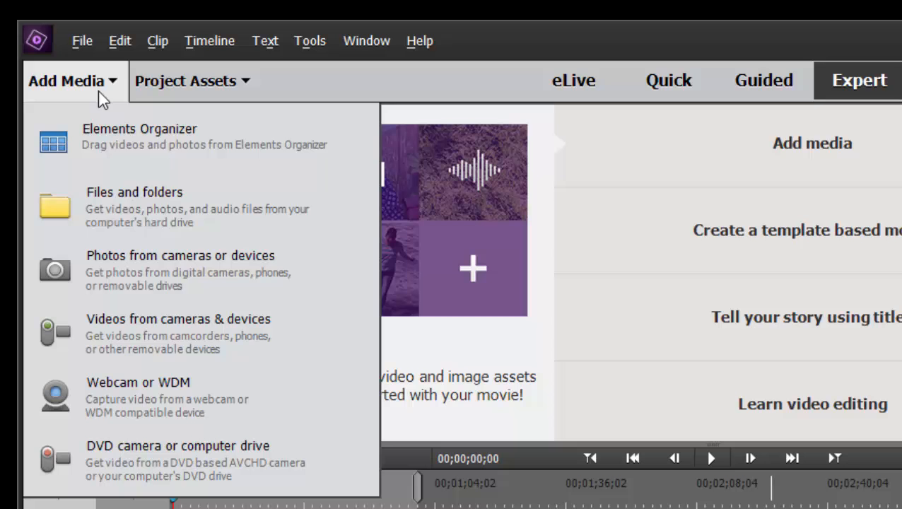
{"action": "mouse_move", "coordinate": [267, 334]}
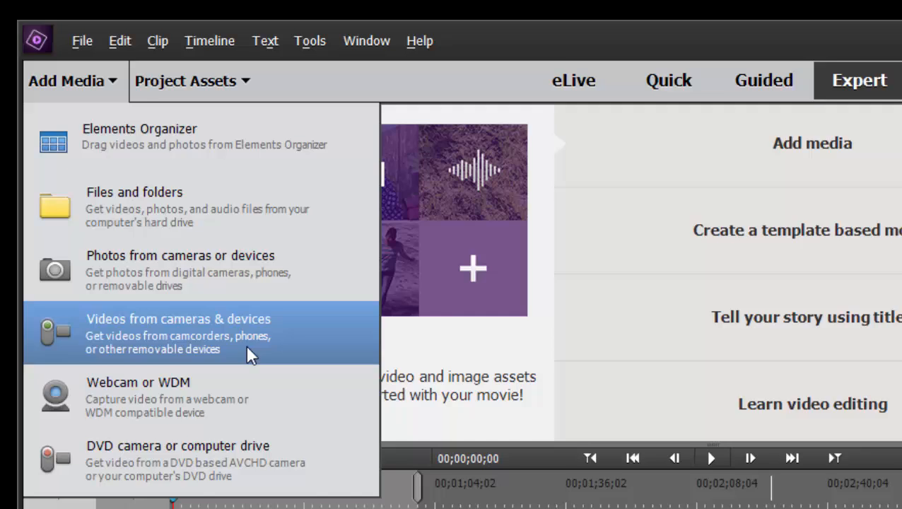
Start importing from cameras & devices, keeping the I: CANON drive as the source
{"action": "left_click", "coordinate": [178, 333]}
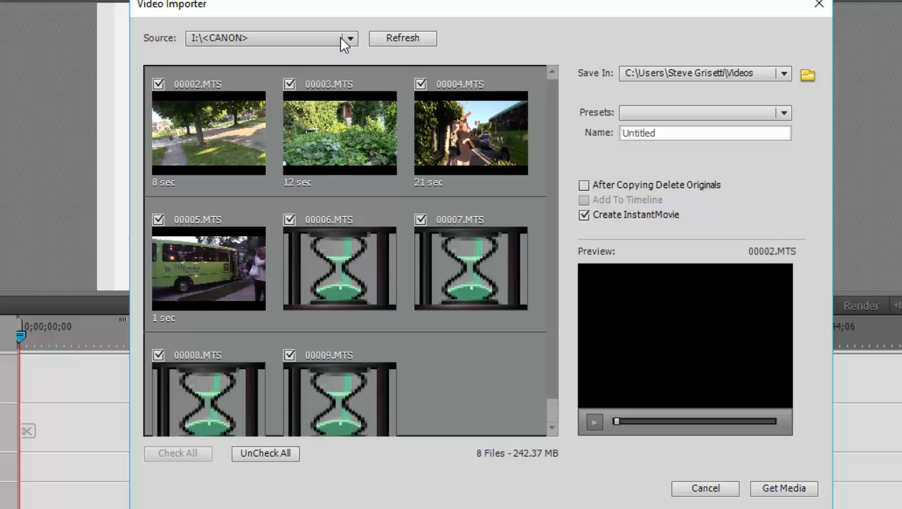
{"action": "left_click", "coordinate": [347, 39]}
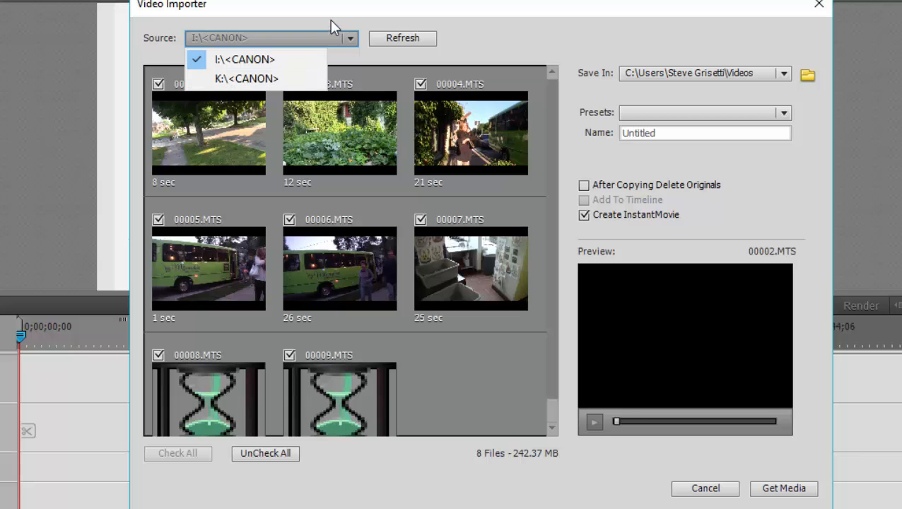
{"action": "left_click", "coordinate": [243, 59]}
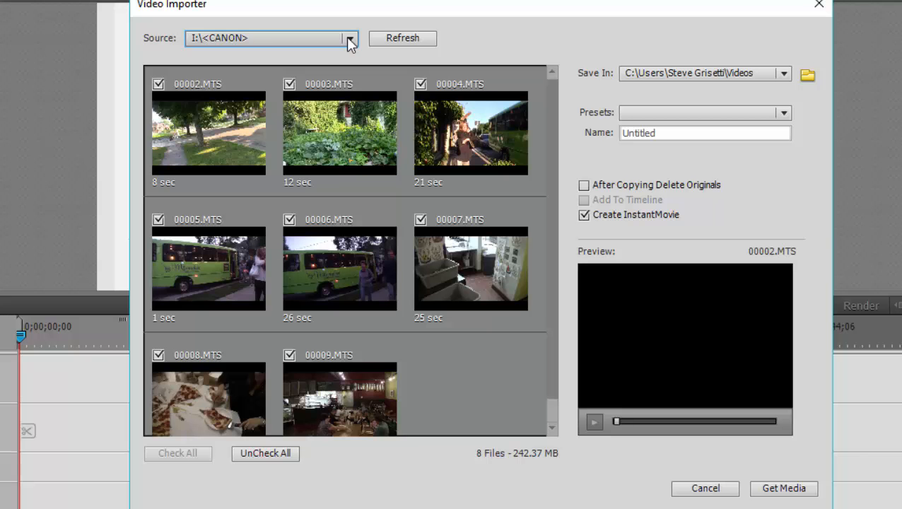
{"action": "left_click", "coordinate": [349, 38]}
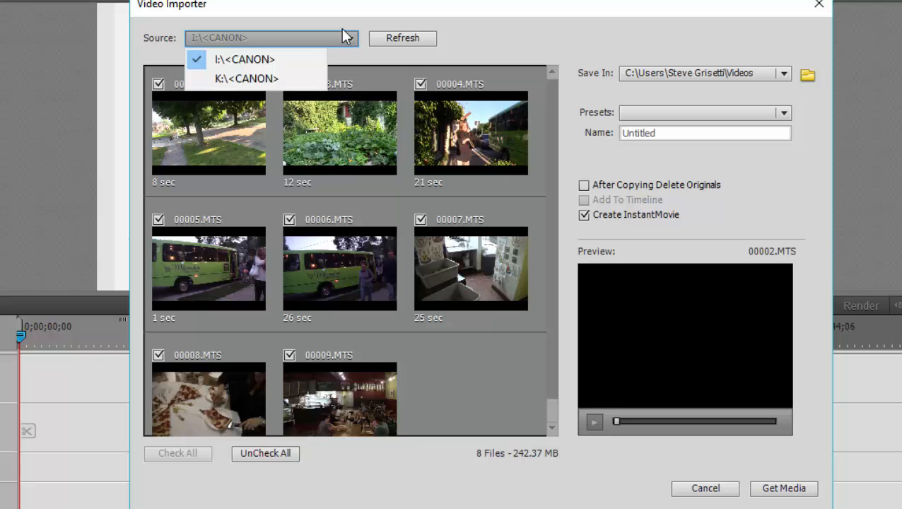
{"action": "mouse_move", "coordinate": [487, 46]}
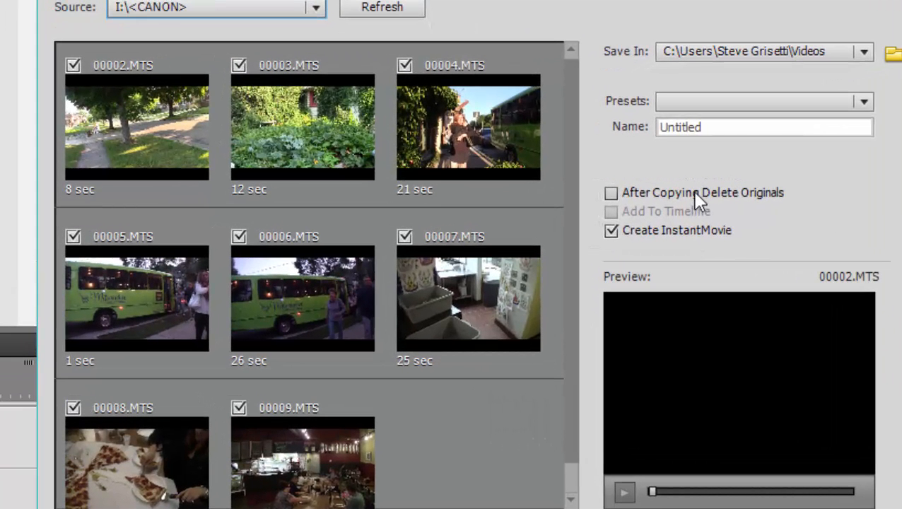
{"action": "mouse_move", "coordinate": [778, 191]}
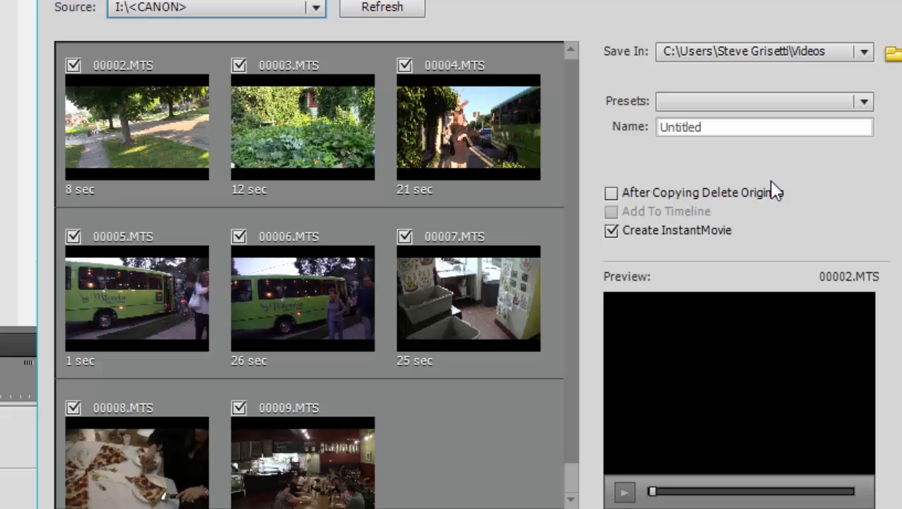
{"action": "mouse_move", "coordinate": [325, 163]}
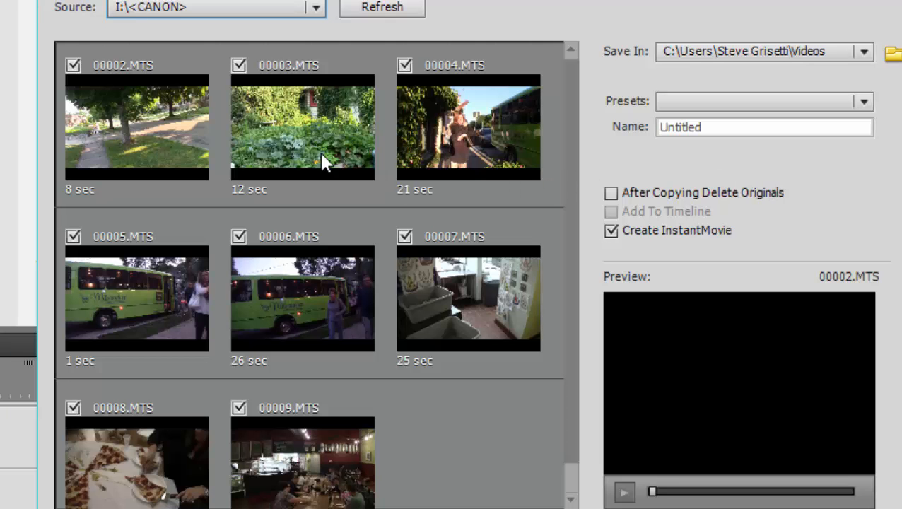
Preview clip 00004.MTS in the importer, playing a few seconds of its street footage
{"action": "left_click", "coordinate": [468, 126]}
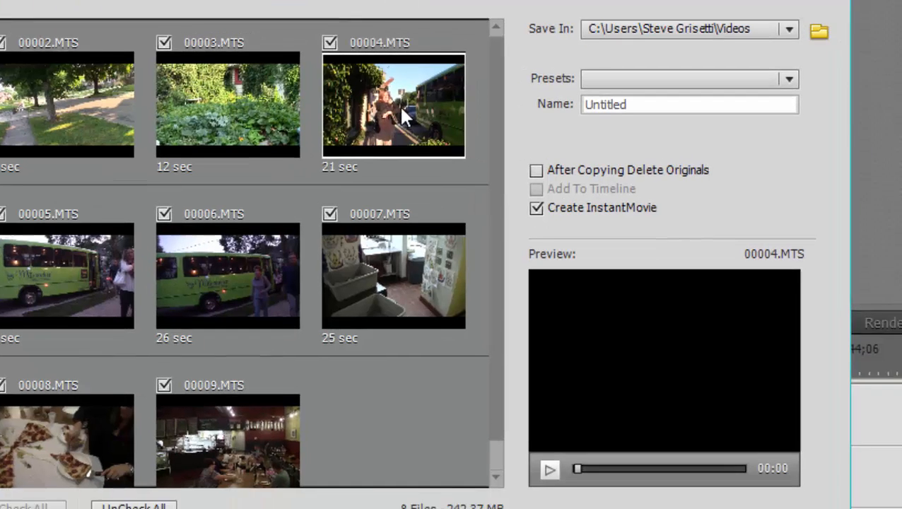
{"action": "left_click", "coordinate": [548, 469]}
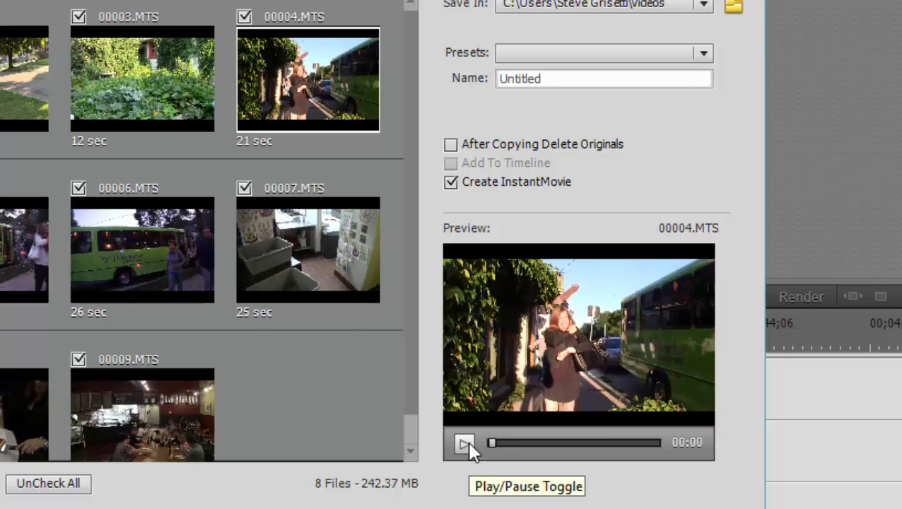
{"action": "left_click", "coordinate": [465, 442]}
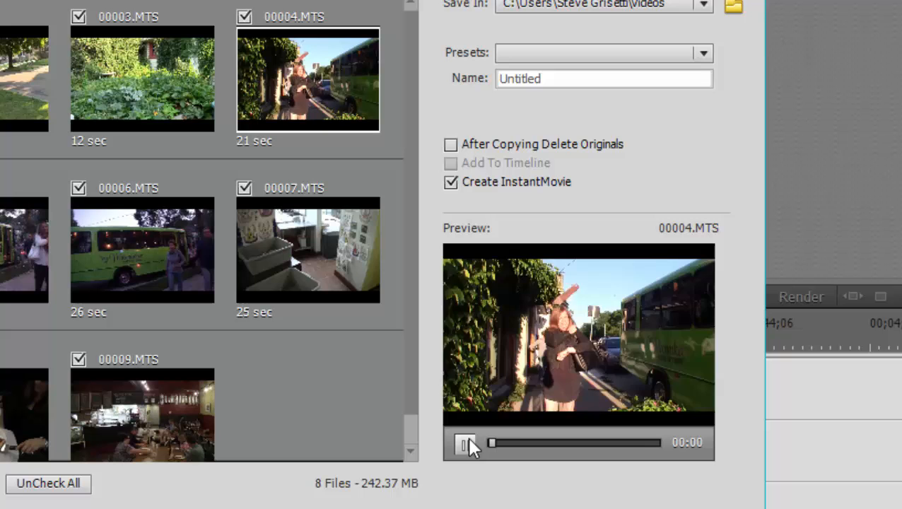
{"action": "left_click", "coordinate": [465, 442]}
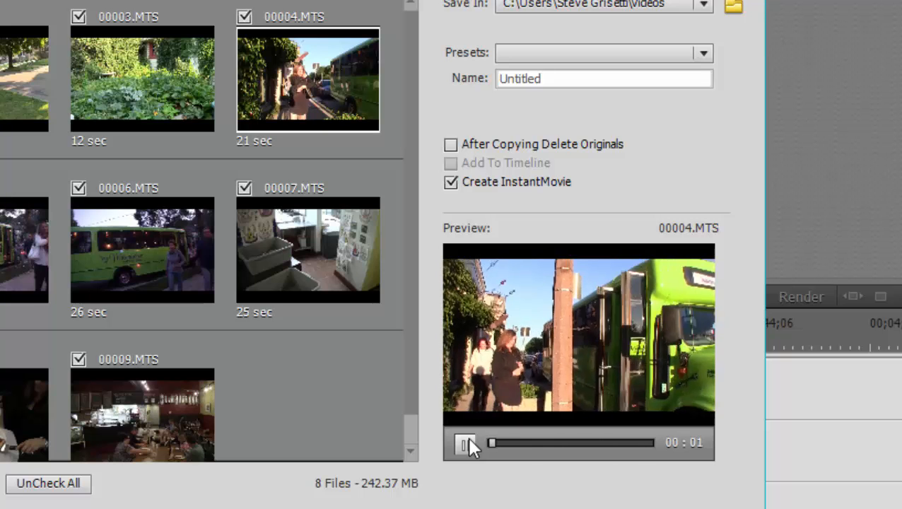
{"action": "left_click", "coordinate": [465, 442]}
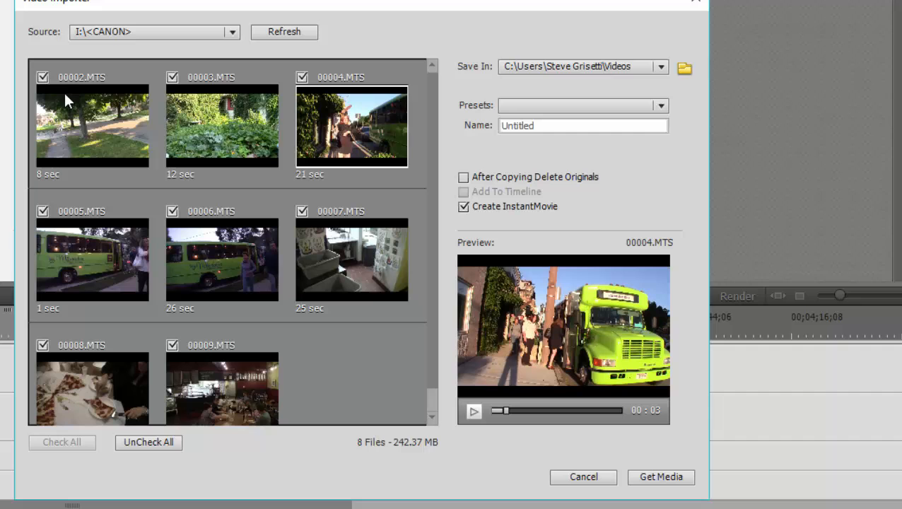
{"action": "mouse_move", "coordinate": [124, 79]}
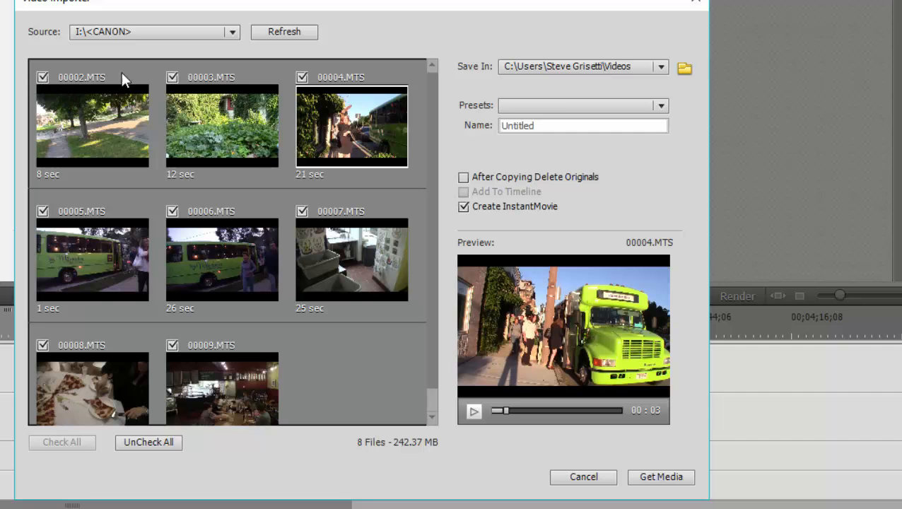
{"action": "mouse_move", "coordinate": [342, 365]}
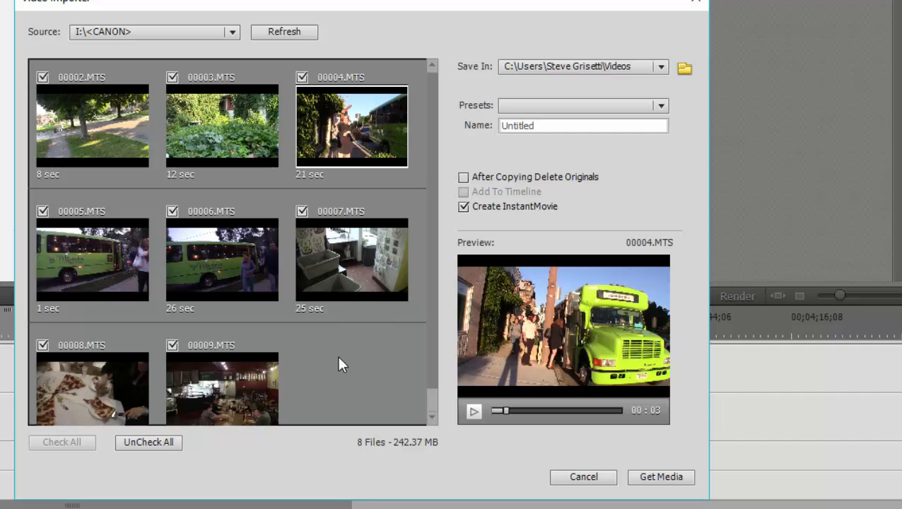
Mark only clips 00004 and 00007 for import, with InstantMovie off and originals deleted after copying
{"action": "left_click", "coordinate": [148, 441]}
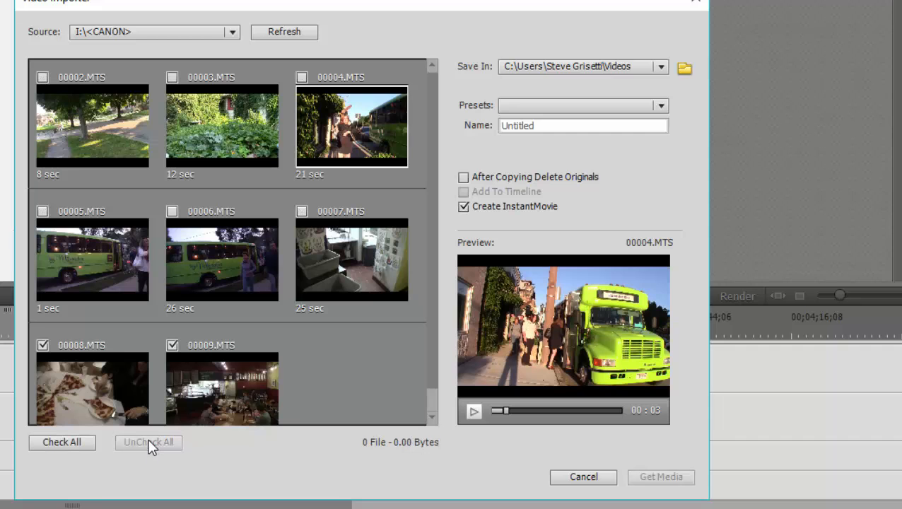
{"action": "left_click", "coordinate": [149, 441]}
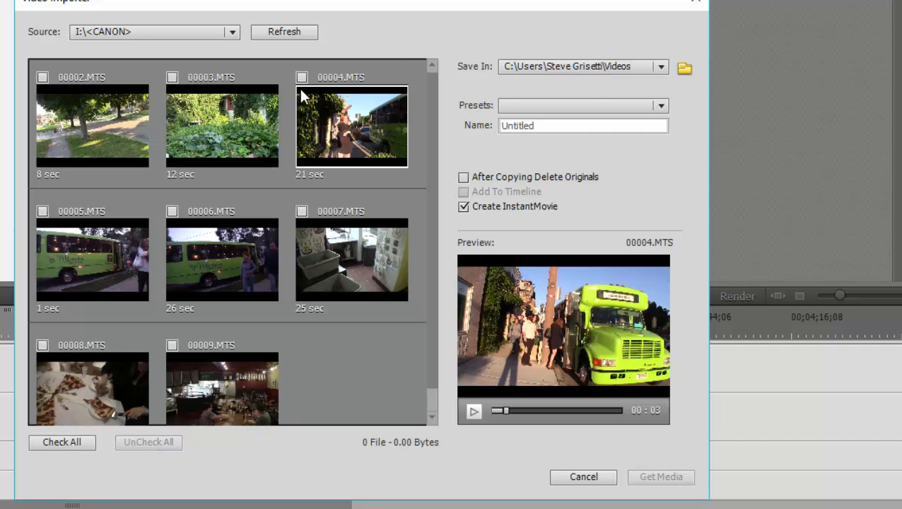
{"action": "left_click", "coordinate": [302, 76]}
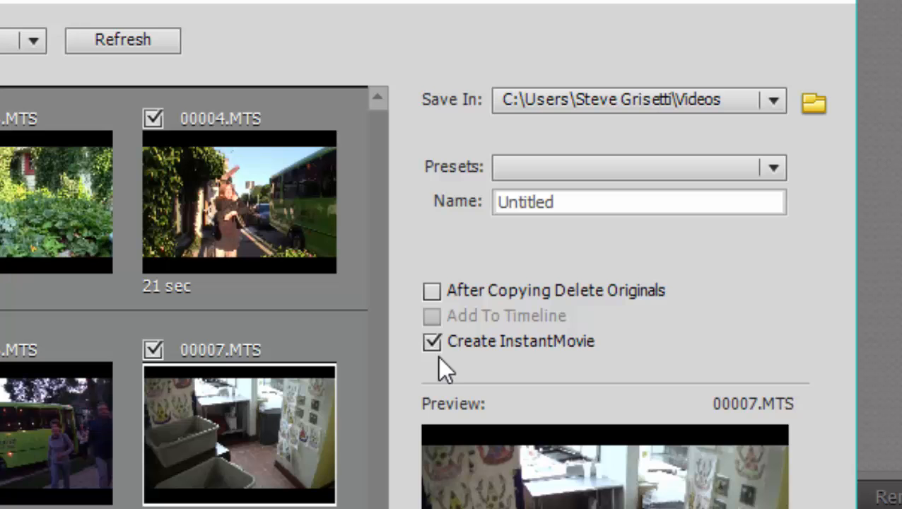
{"action": "left_click", "coordinate": [431, 341]}
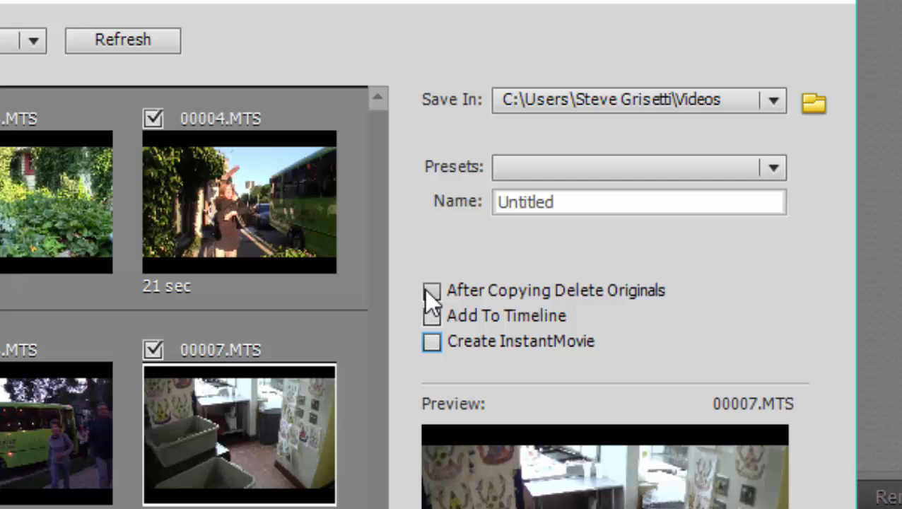
{"action": "left_click", "coordinate": [433, 291]}
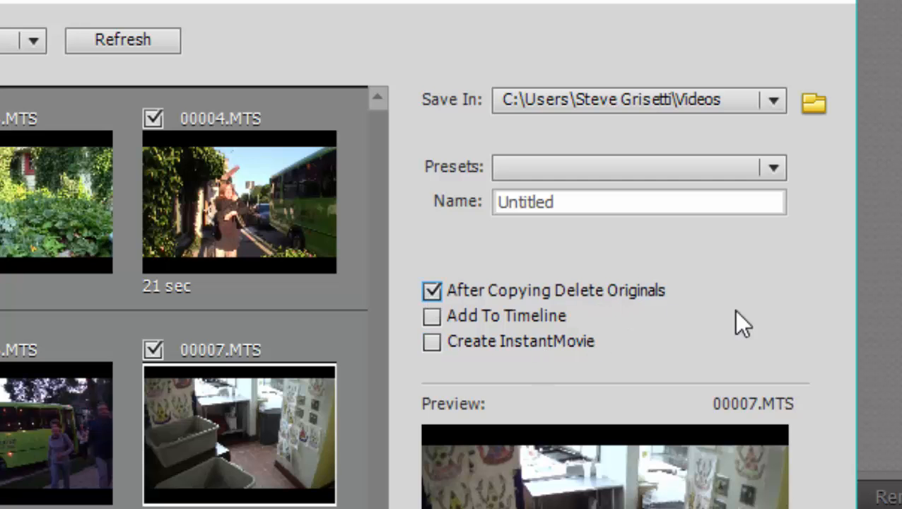
{"action": "mouse_move", "coordinate": [583, 322]}
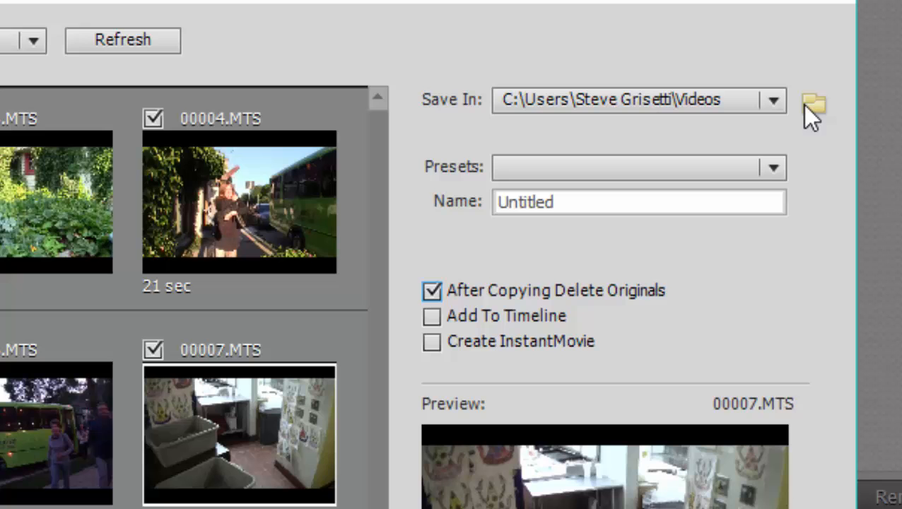
Make D:\2015 Video Folders the importer's save location for copied clips
{"action": "left_click", "coordinate": [812, 99]}
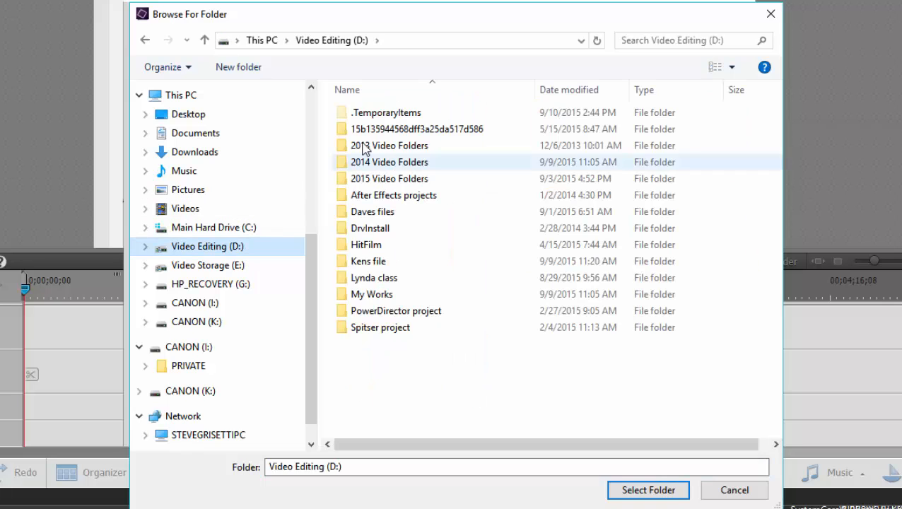
{"action": "double_click", "coordinate": [390, 178]}
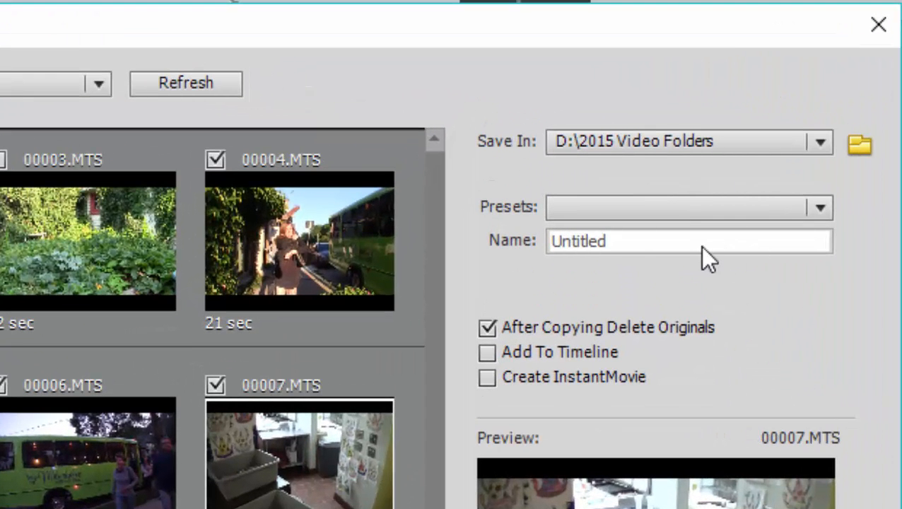
{"action": "mouse_move", "coordinate": [622, 247]}
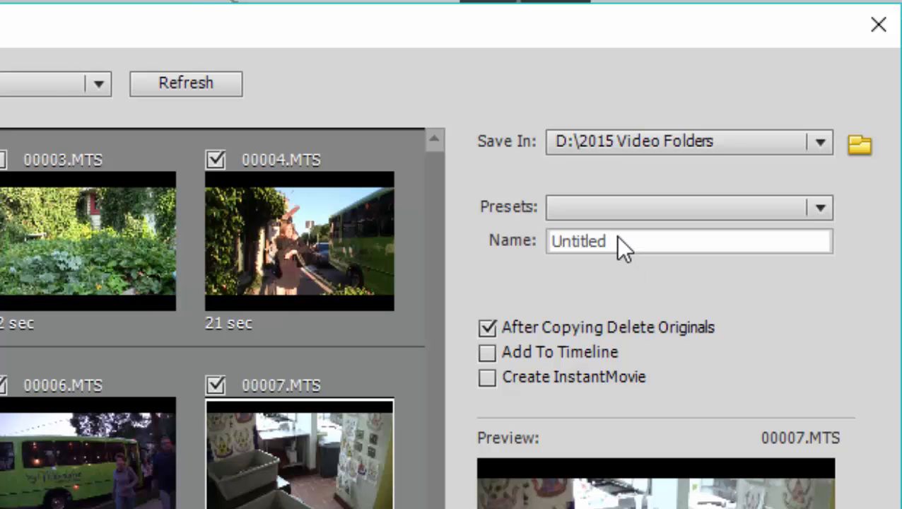
Use the Custom Name-Number naming preset with FoodTours as the clip name
{"action": "left_click", "coordinate": [820, 206]}
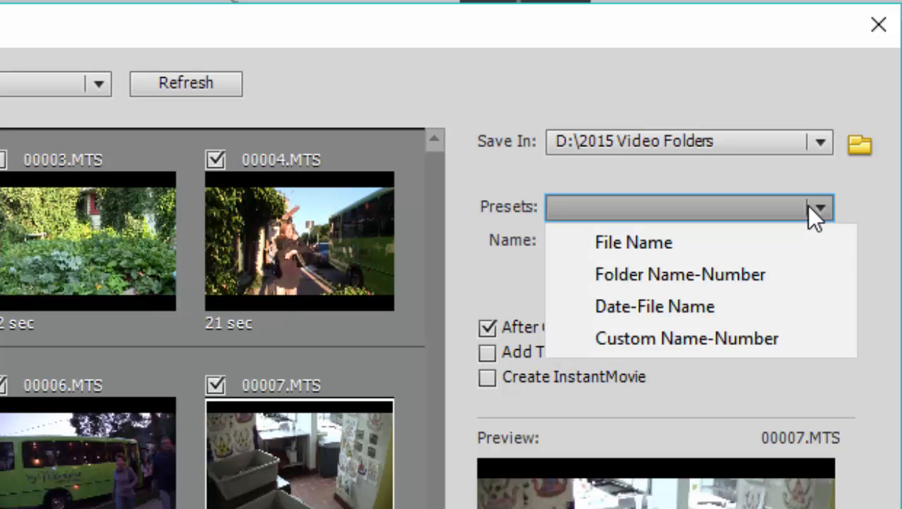
{"action": "left_click", "coordinate": [685, 338]}
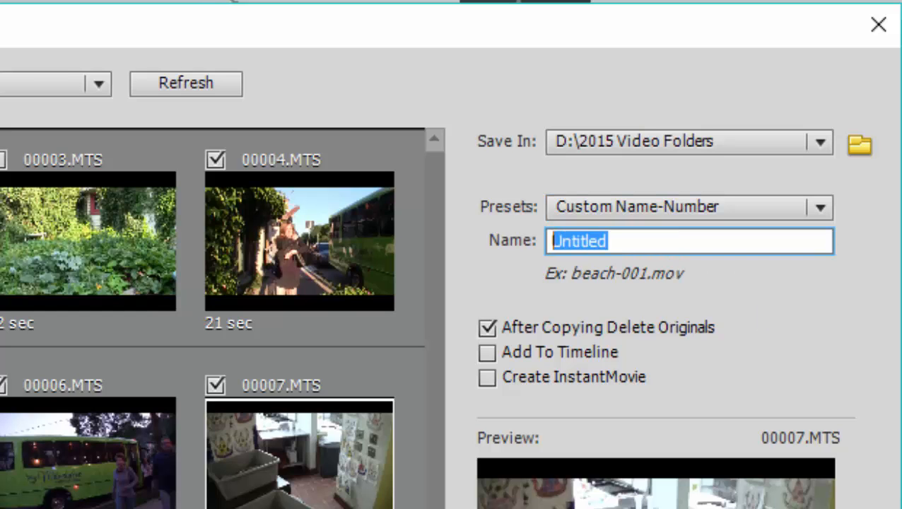
{"action": "type", "text": "FoodTours"}
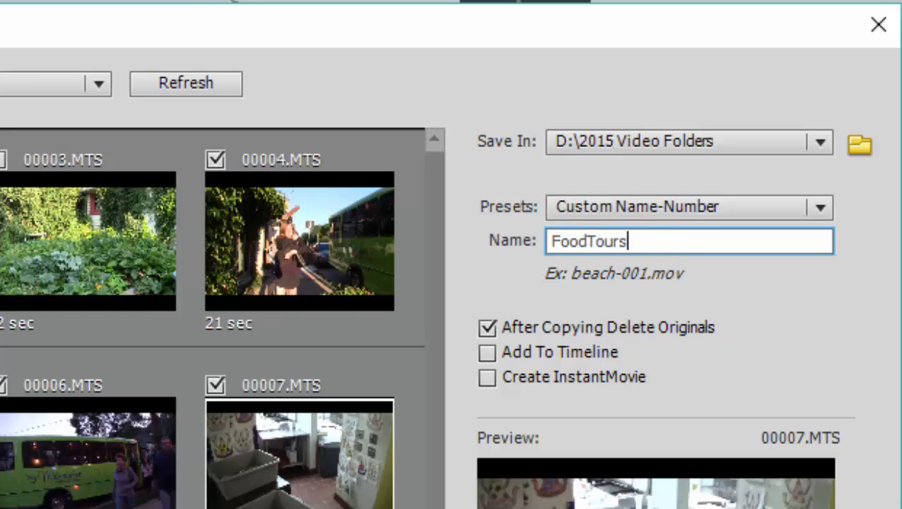
{"action": "mouse_move", "coordinate": [683, 191]}
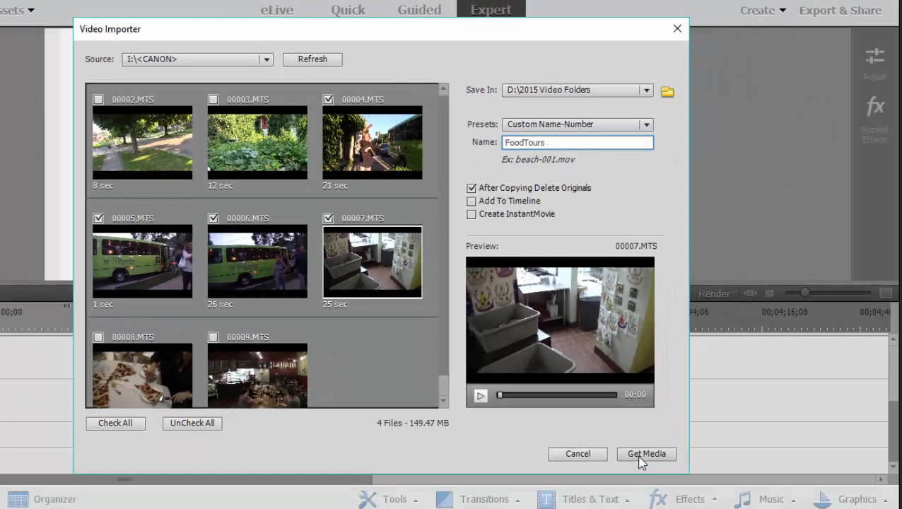
Import the checked clips via Get Media, giving FoodTours-001 to FoodTours-004 in Project Assets
{"action": "left_click", "coordinate": [645, 453]}
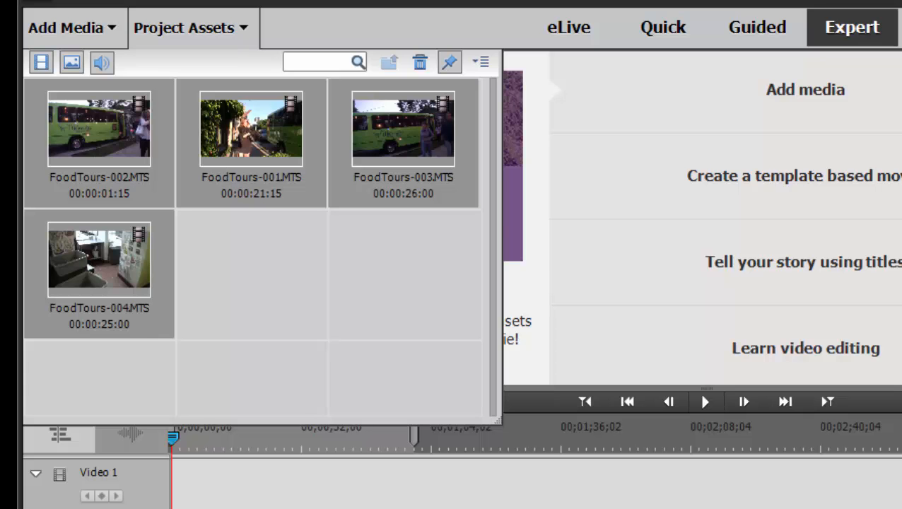
Start adding media from files and folders, reaching the California 2015 folder's clips
{"action": "left_click", "coordinate": [184, 28]}
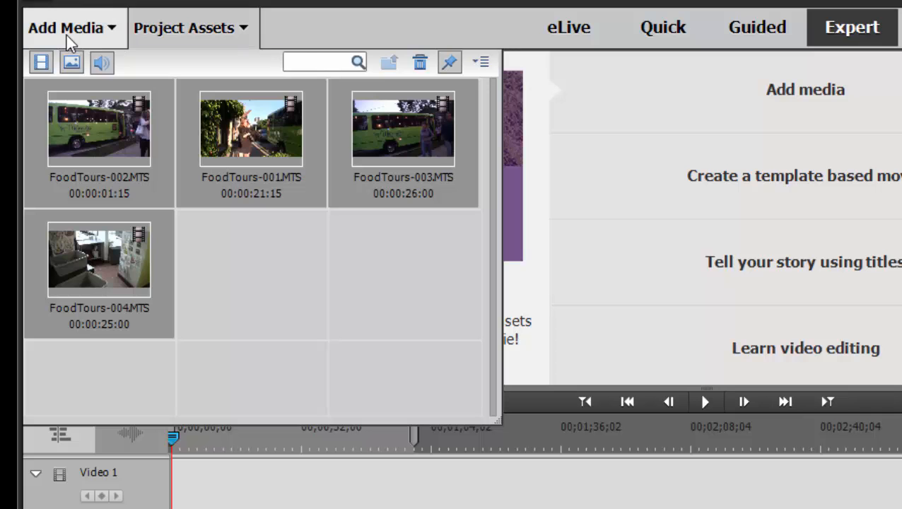
{"action": "left_click", "coordinate": [65, 29]}
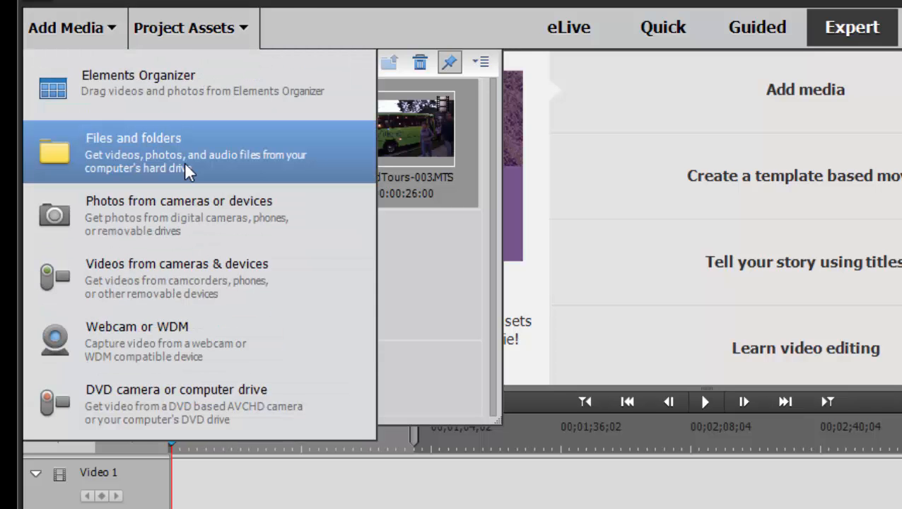
{"action": "mouse_move", "coordinate": [209, 136]}
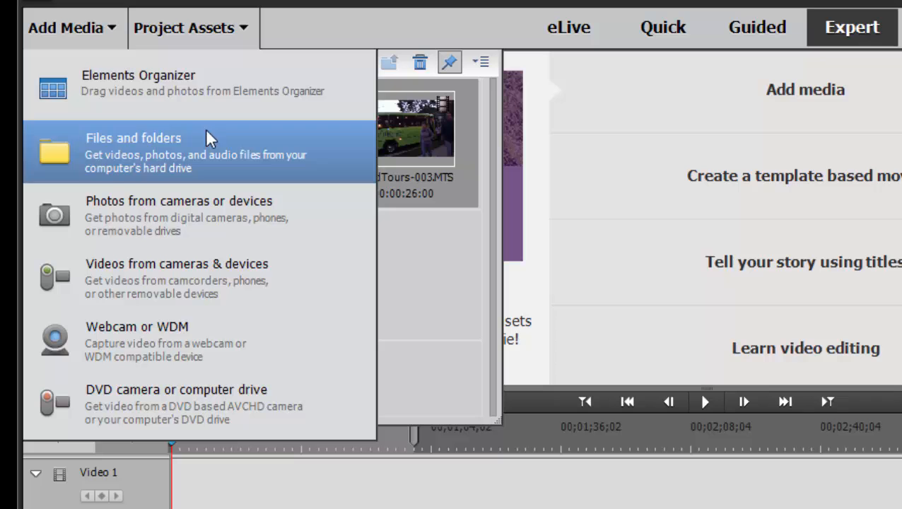
{"action": "mouse_move", "coordinate": [237, 85]}
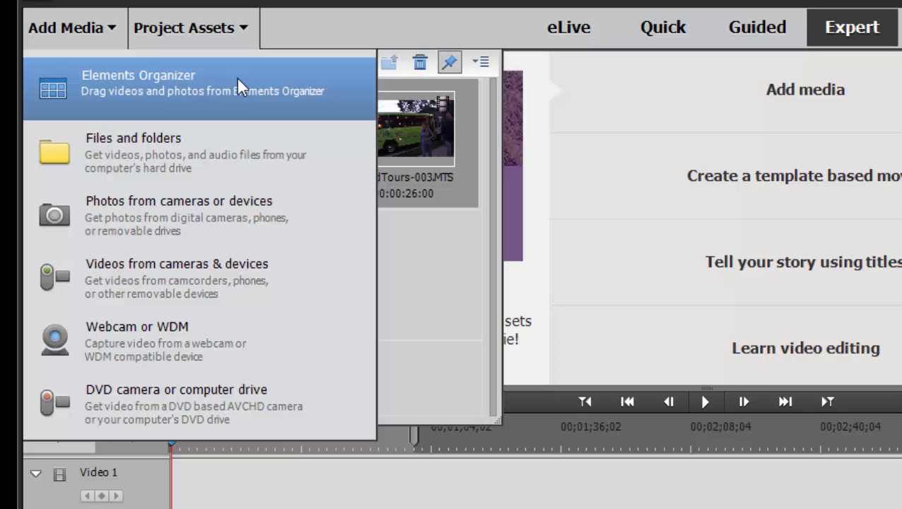
{"action": "mouse_move", "coordinate": [247, 154]}
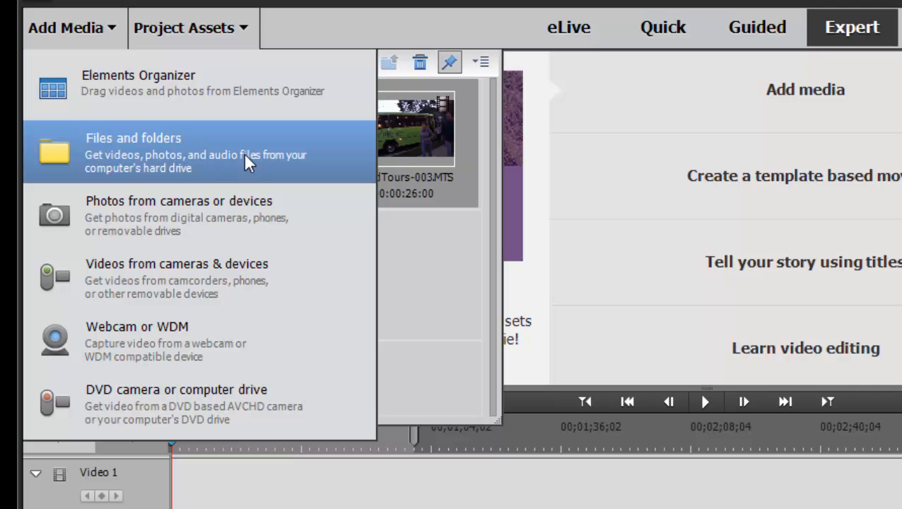
{"action": "left_click", "coordinate": [132, 138]}
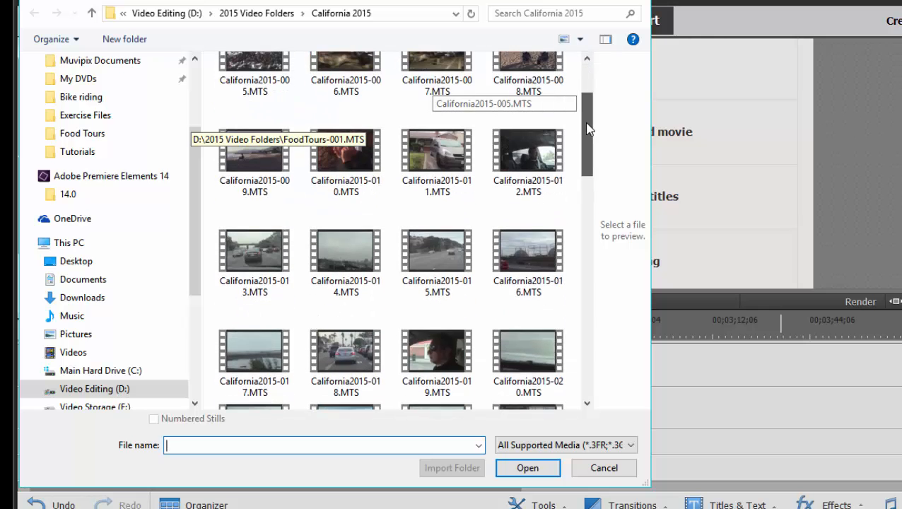
Import several selected California 2015 clips into Project Assets, then put the panel away
{"action": "left_click", "coordinate": [345, 195]}
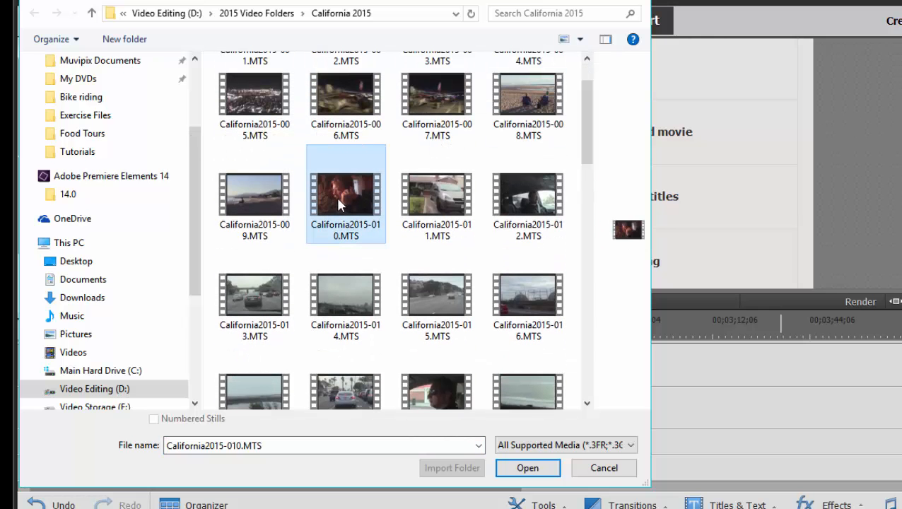
{"action": "left_click", "coordinate": [435, 296]}
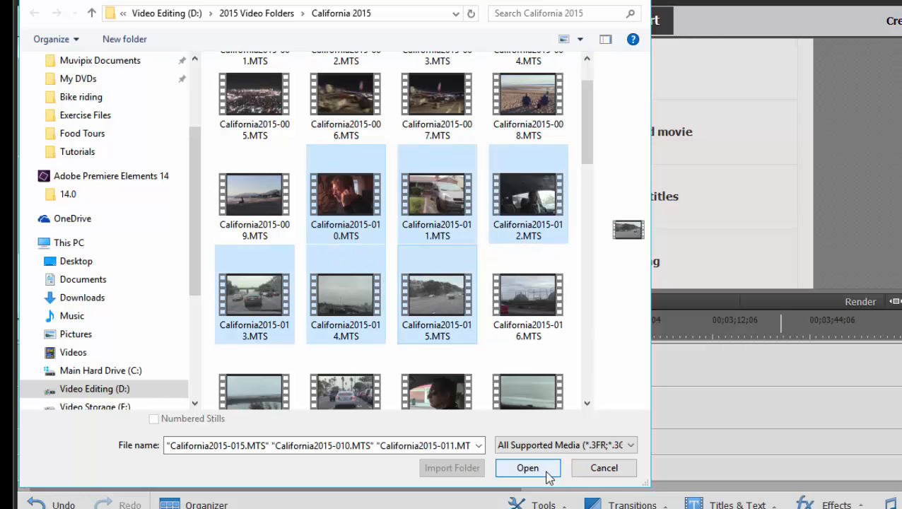
{"action": "left_click", "coordinate": [527, 467]}
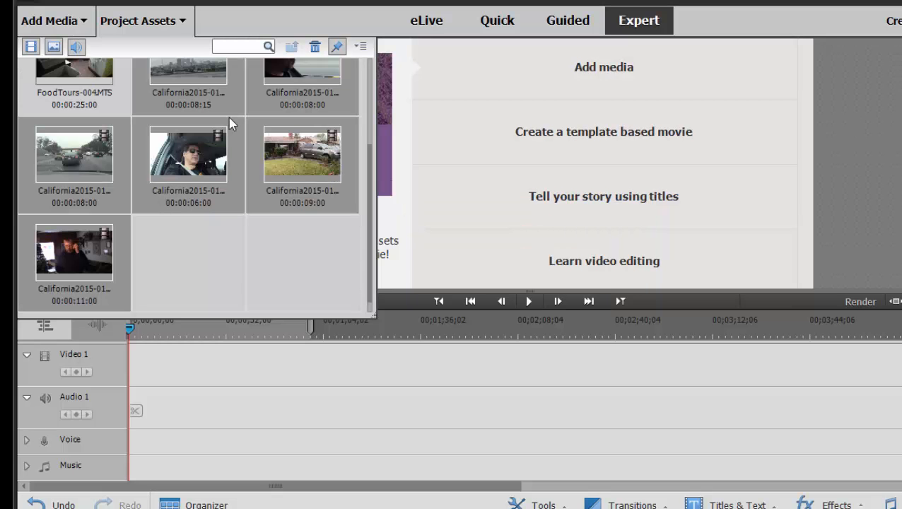
{"action": "left_click", "coordinate": [496, 20]}
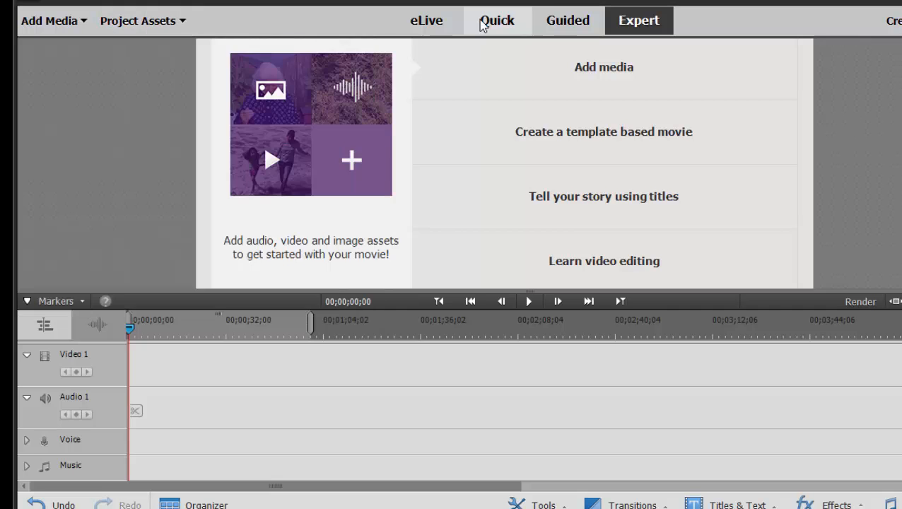
In Quick mode, add a California 2015 clip from files onto the timeline, then return to Expert
{"action": "left_click", "coordinate": [498, 19]}
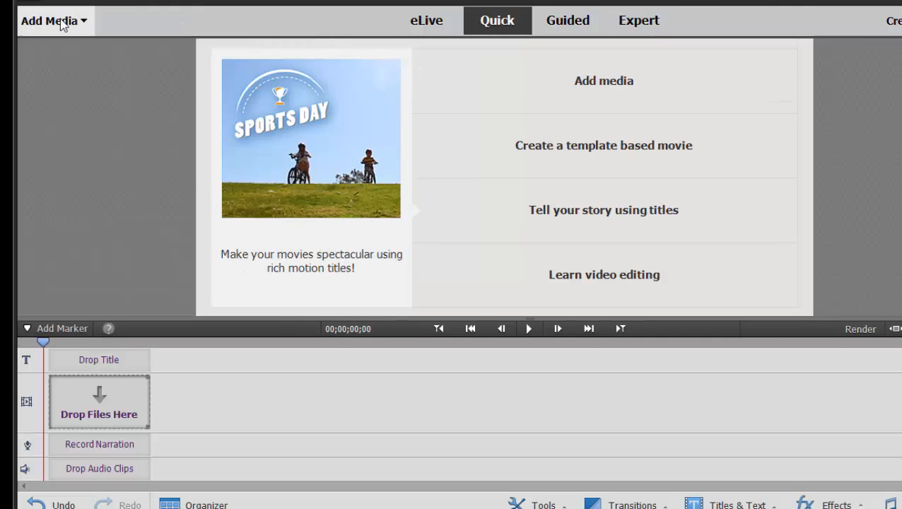
{"action": "left_click", "coordinate": [49, 20]}
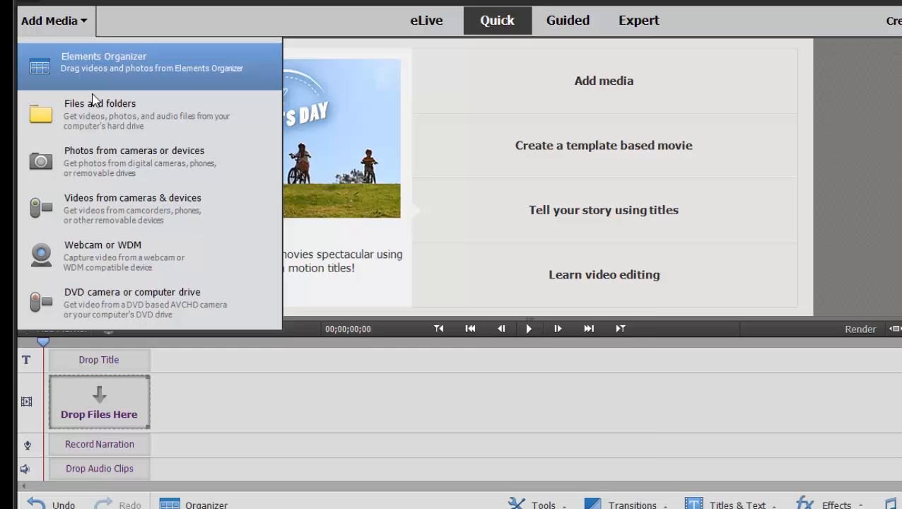
{"action": "left_click", "coordinate": [99, 103]}
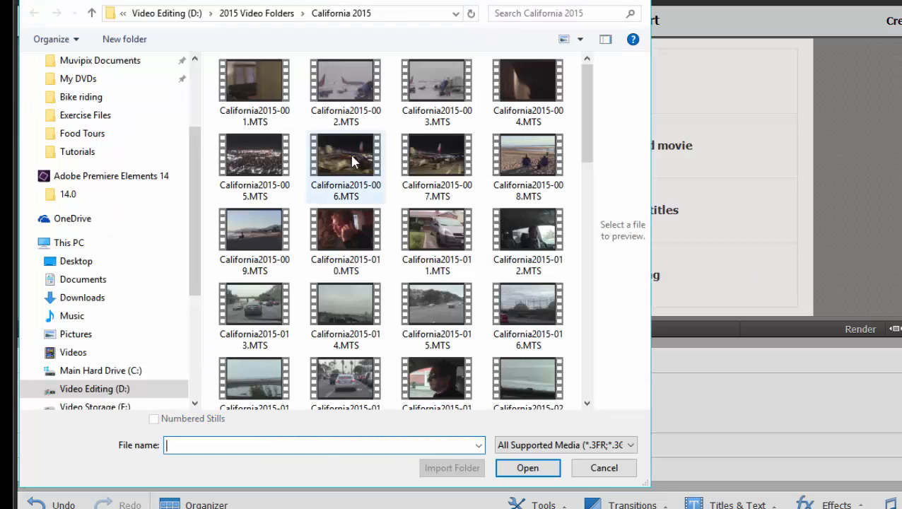
{"action": "left_click", "coordinate": [527, 466]}
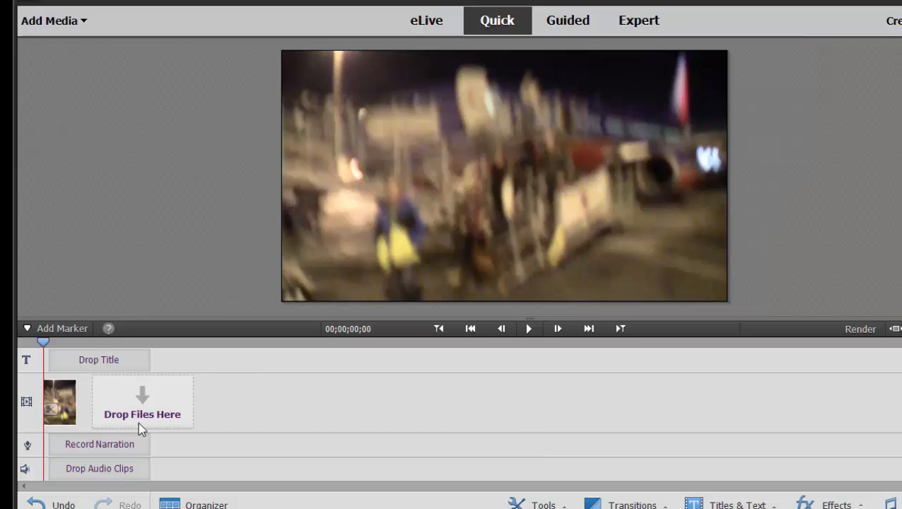
{"action": "left_click", "coordinate": [637, 19]}
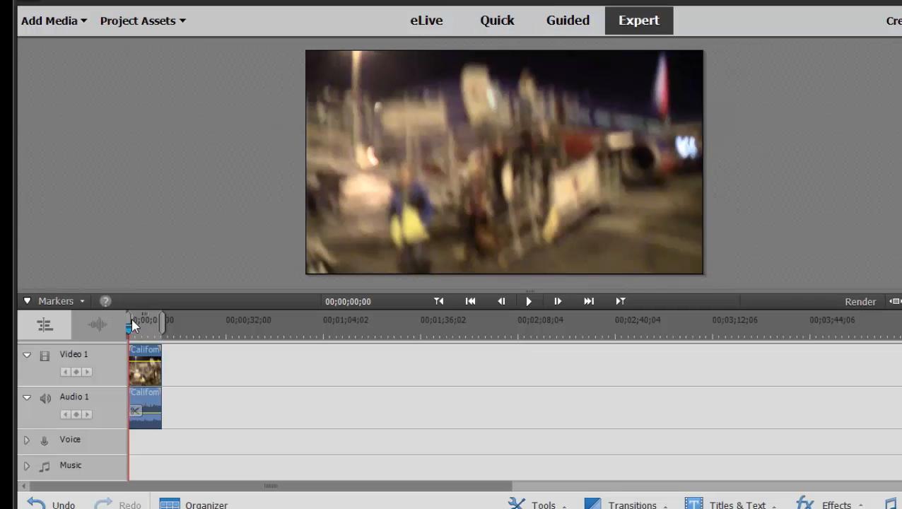
{"action": "left_click", "coordinate": [138, 21]}
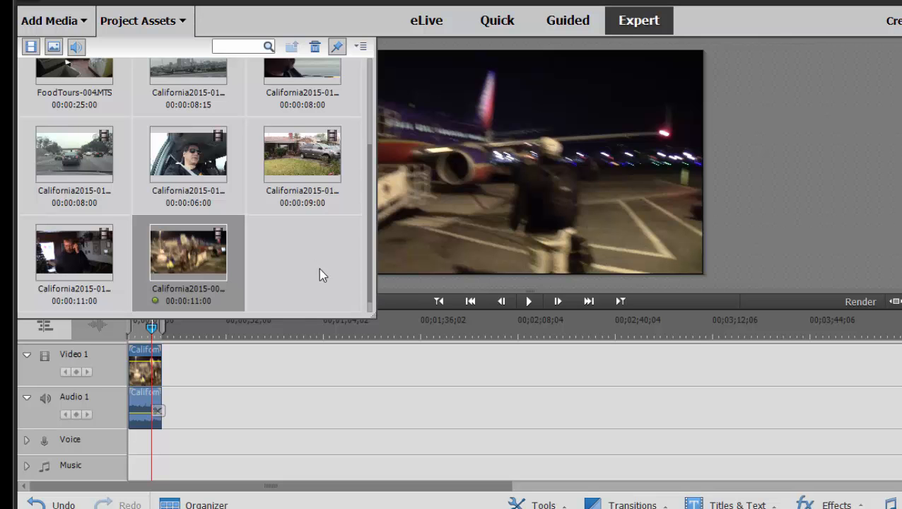
{"action": "mouse_move", "coordinate": [283, 219]}
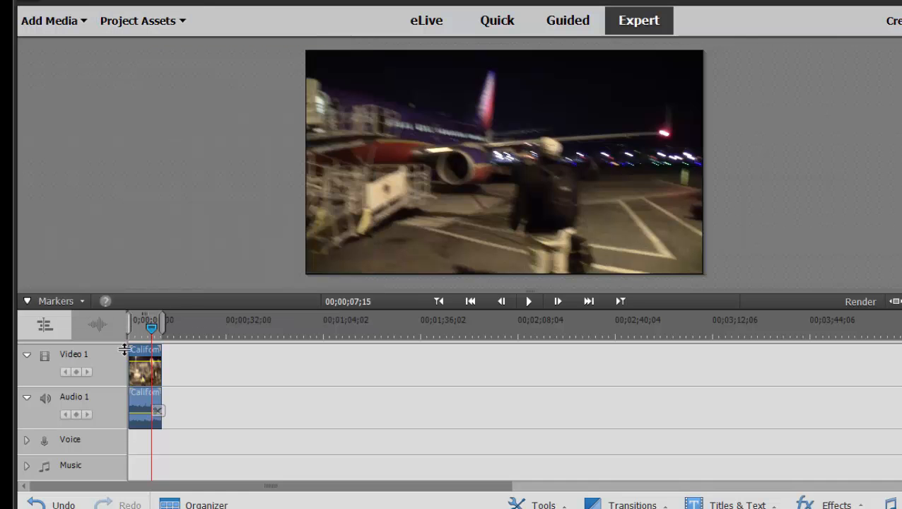
{"action": "mouse_move", "coordinate": [144, 370]}
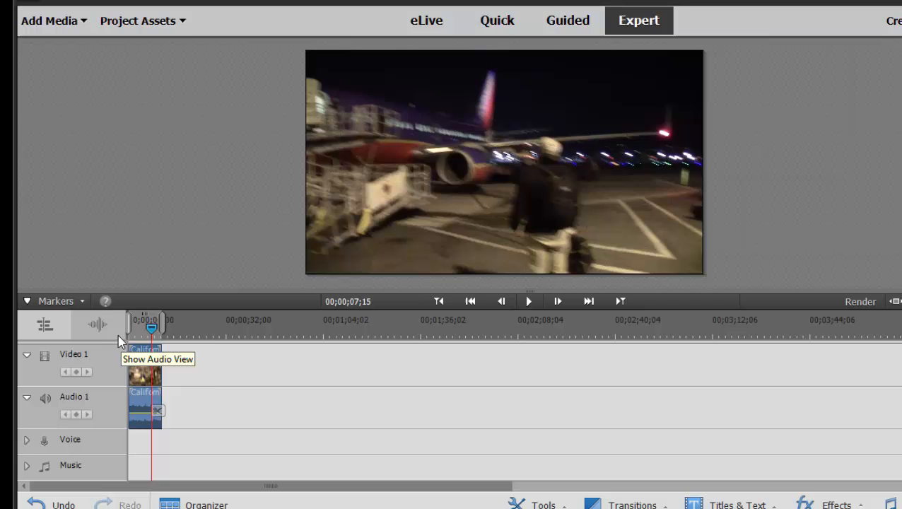
{"action": "mouse_move", "coordinate": [195, 365]}
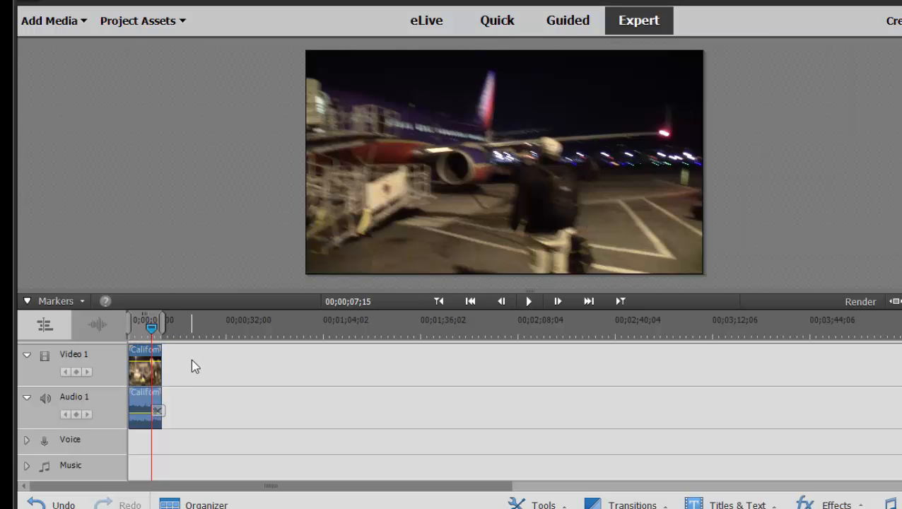